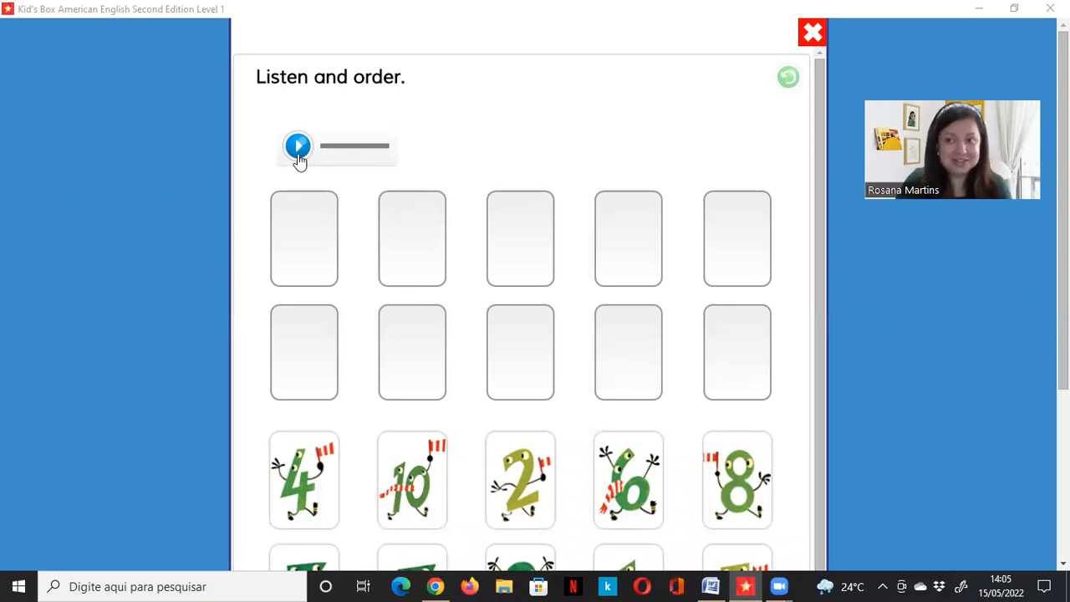
mouse_move(298, 146)
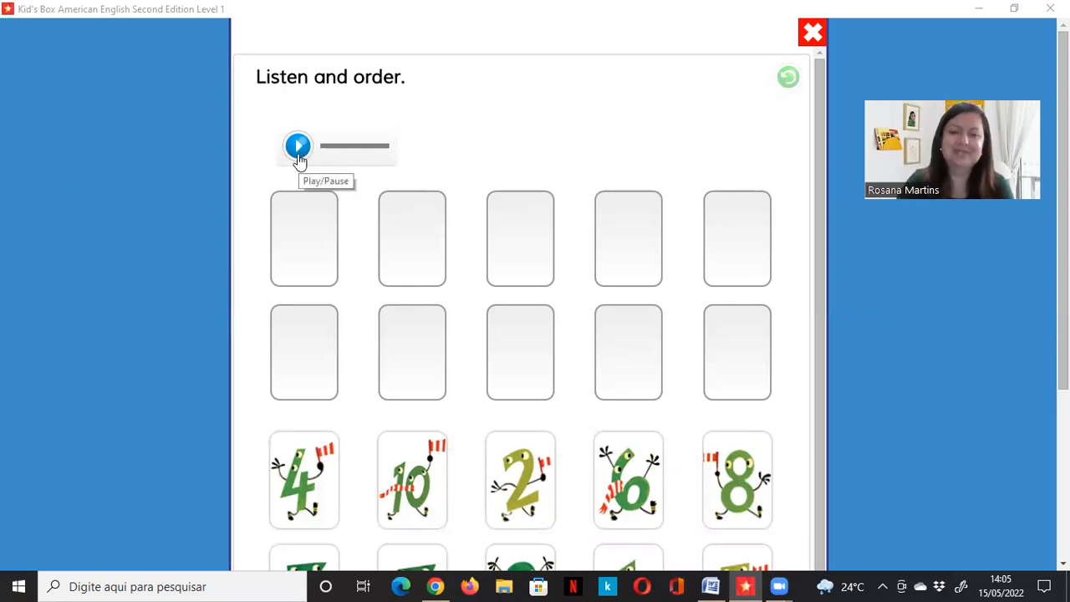
Start the Listen and order audio recording playing
click(298, 145)
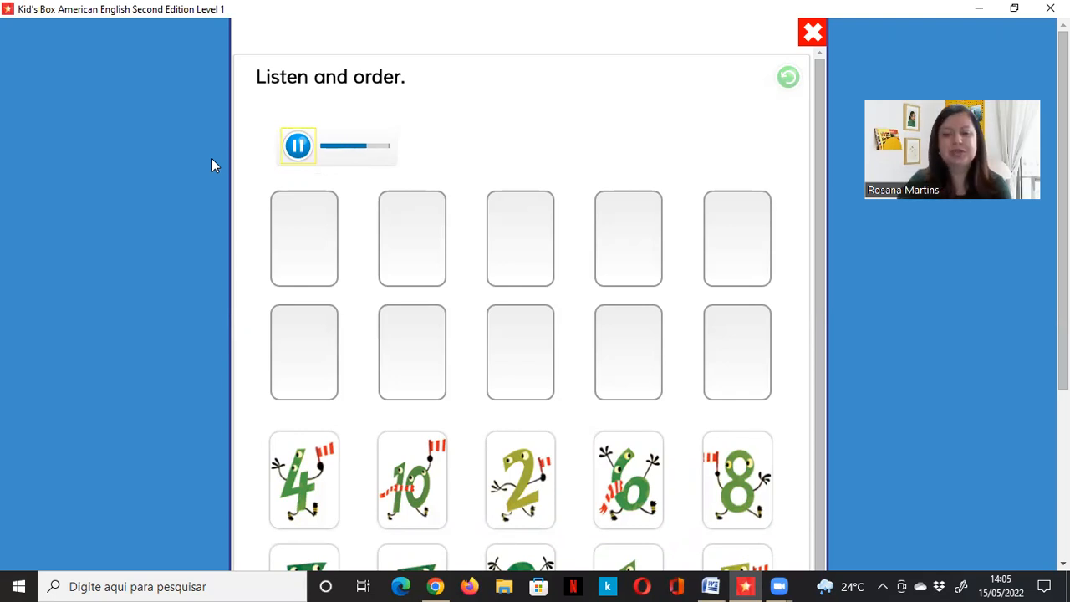
scroll(down, 3)
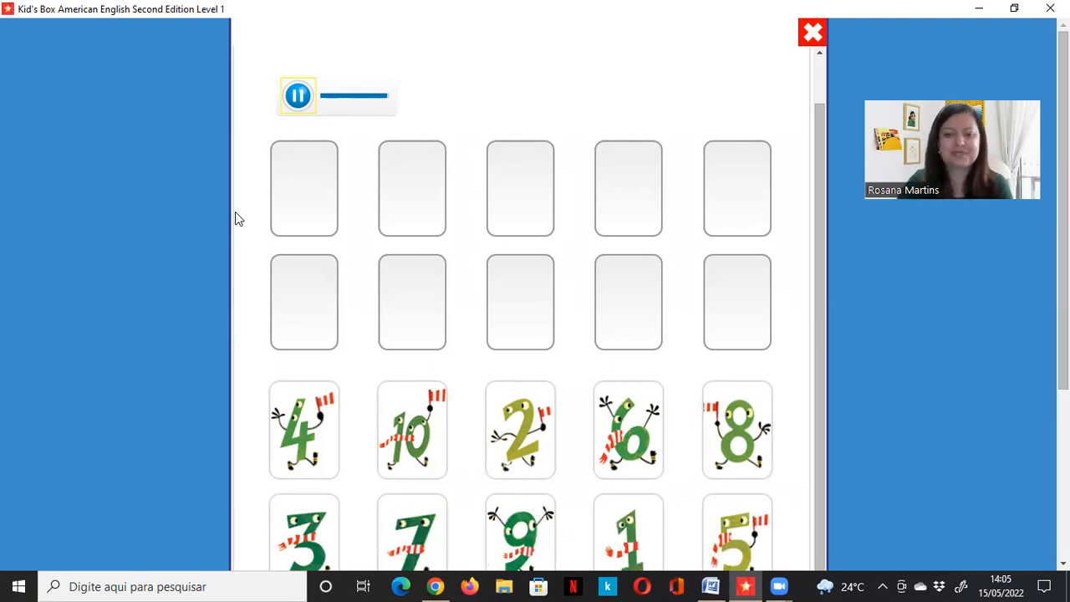
Pause the recording and pick up the number 1 card
click(297, 95)
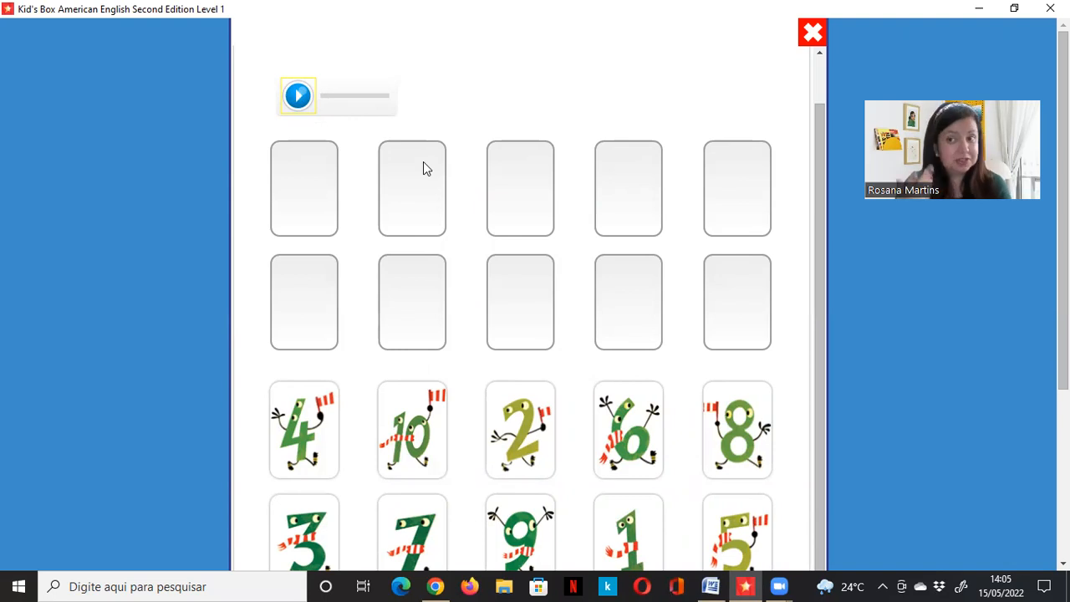
mouse_move(584, 204)
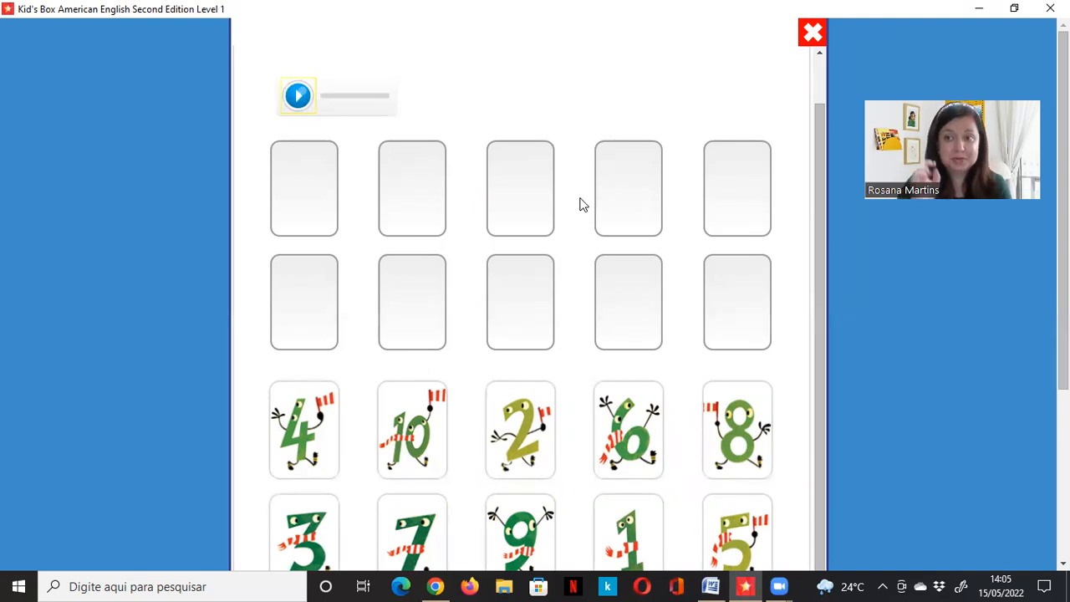
click(628, 533)
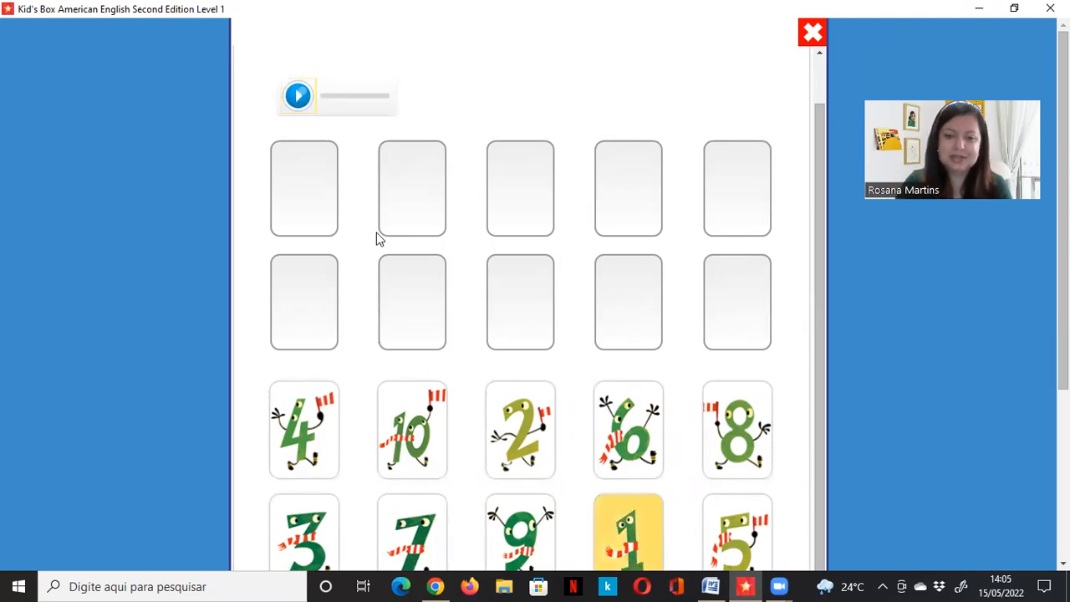
Place the number cards 1 through 10 into the slots in order
click(628, 531)
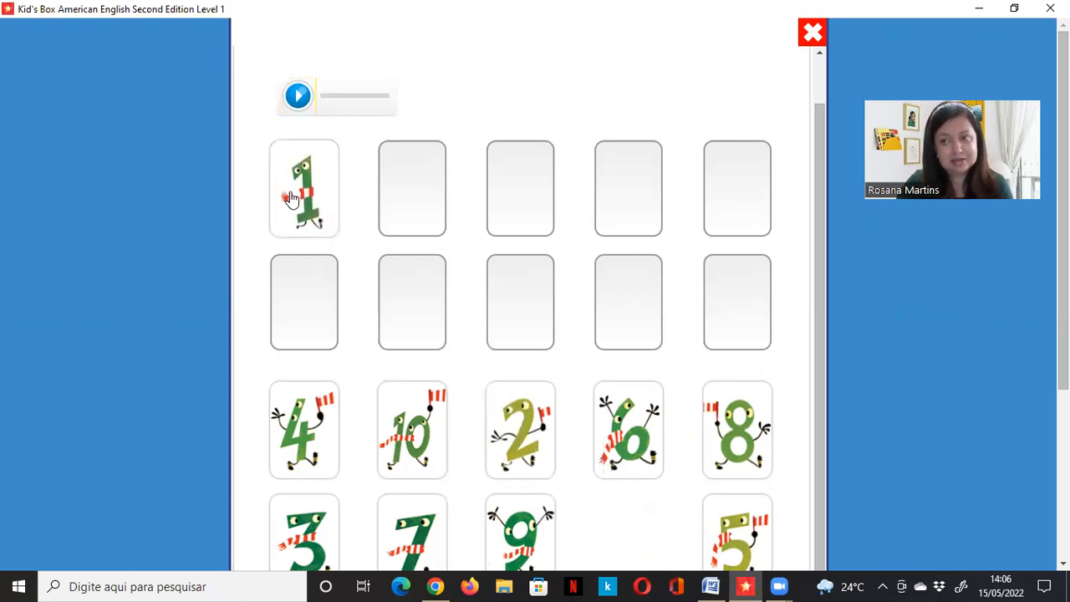
click(520, 430)
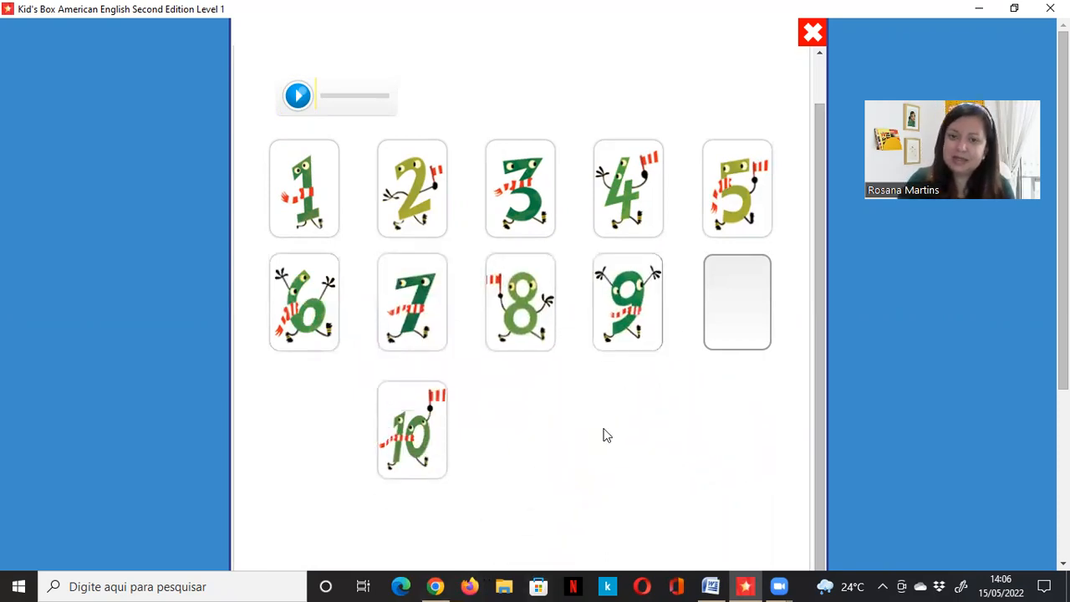
drag(411, 429, 589, 372)
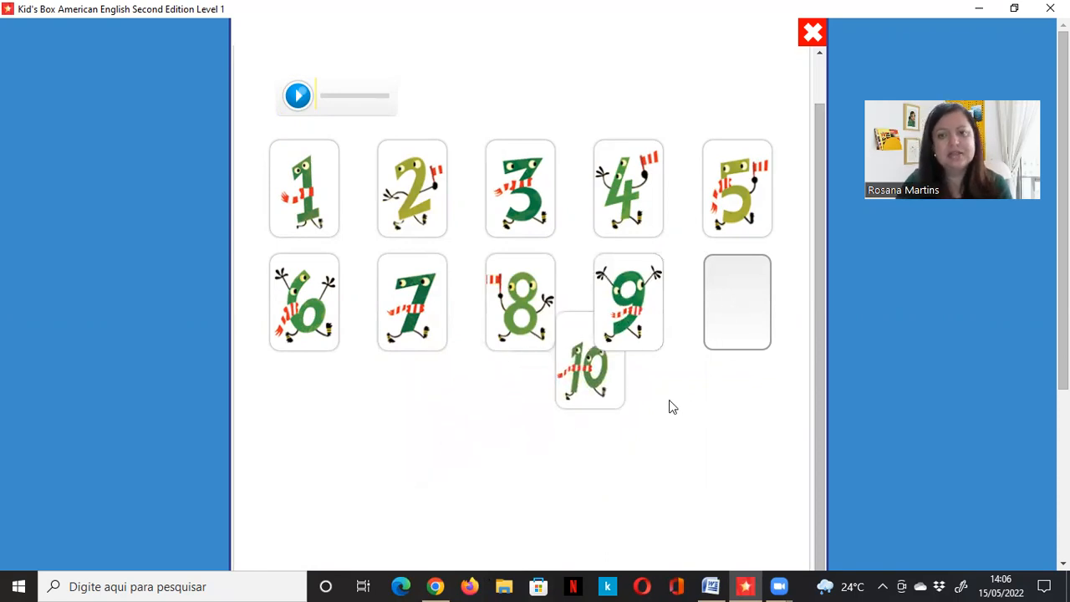
drag(590, 368, 737, 301)
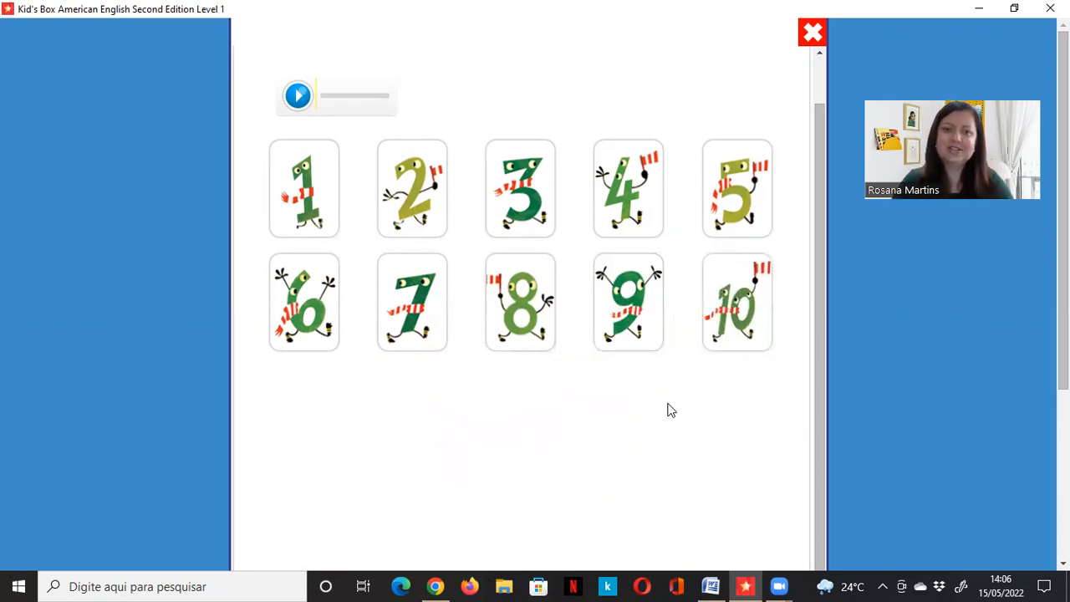
Check the card order for green ticks, then close the activity
scroll(down, 3)
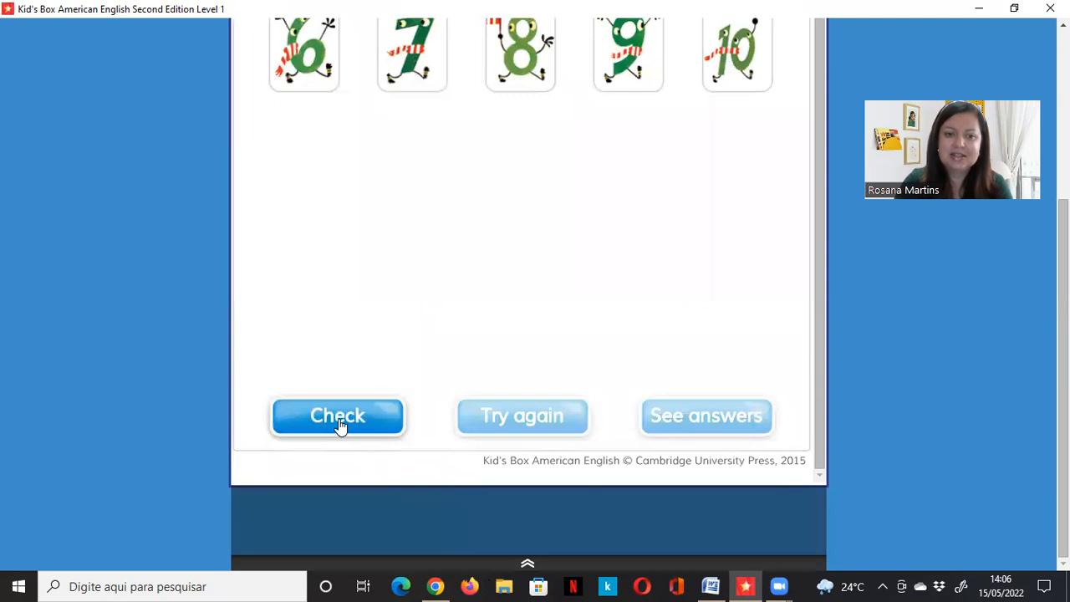
click(337, 416)
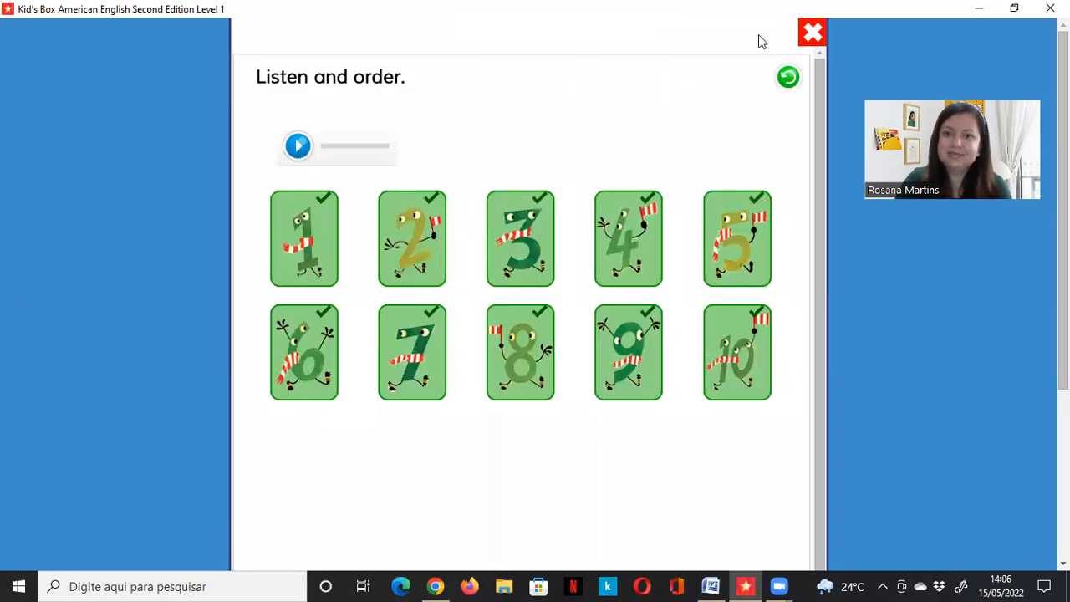
click(811, 32)
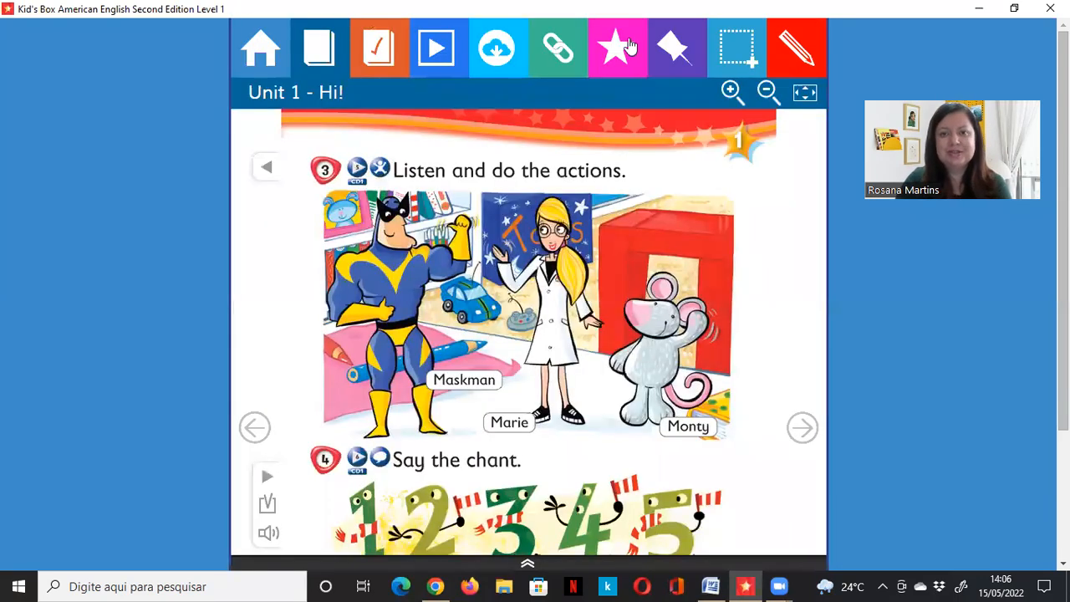